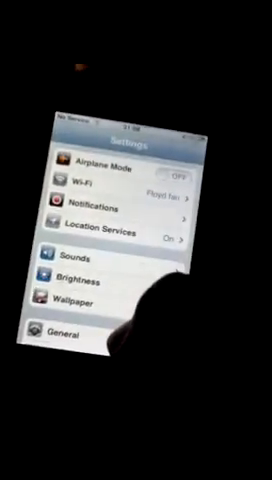
- Open General > Software Update to confirm iOS 5.0.1 is current
scroll(down, 3)
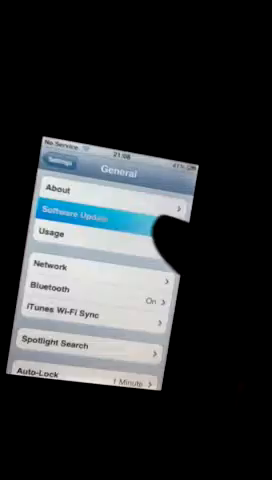
click(100, 214)
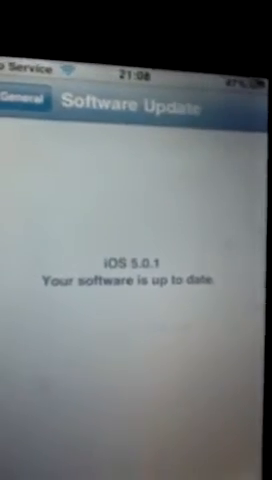